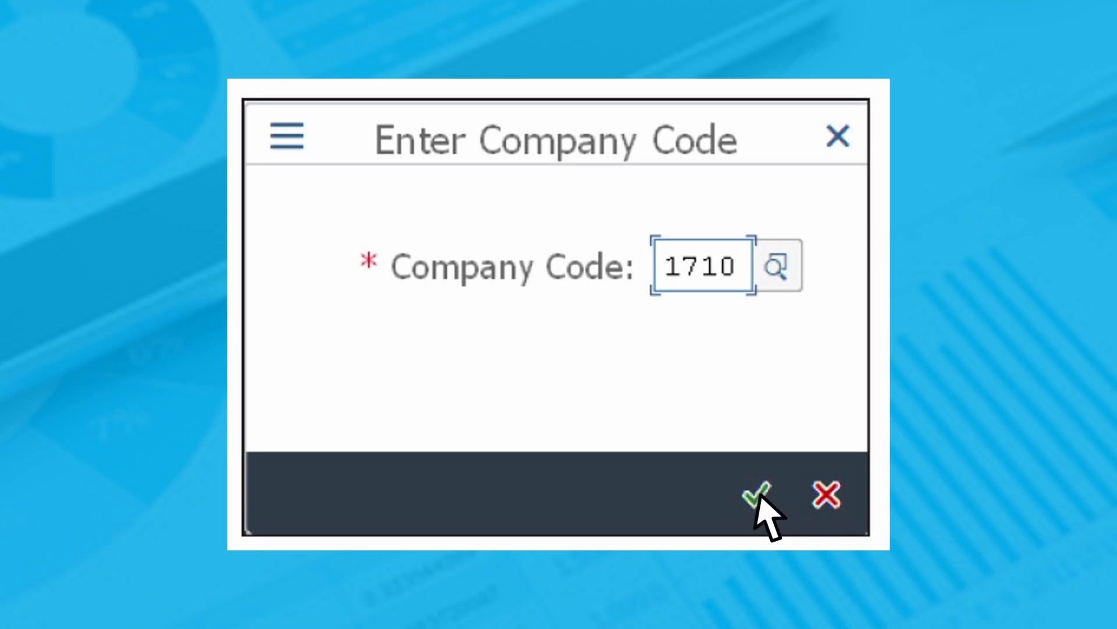
Confirm company code 1710 and view the invoice's payment data: baseline date 08/06/2019, terms 0001
{"action": "left_click", "coordinate": [758, 493]}
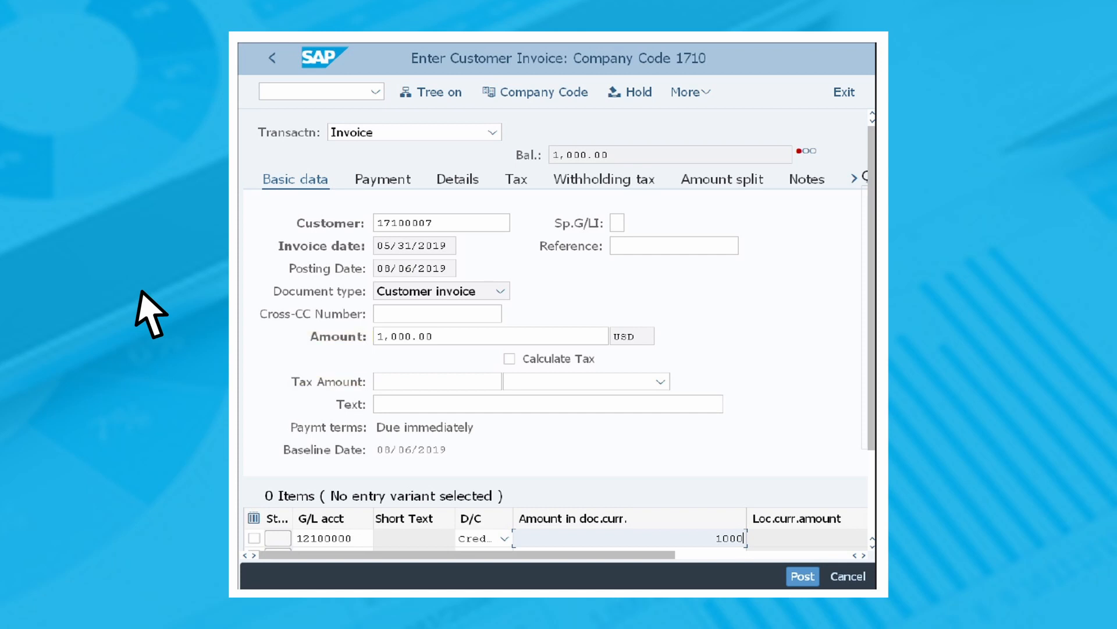
{"action": "mouse_move", "coordinate": [512, 368]}
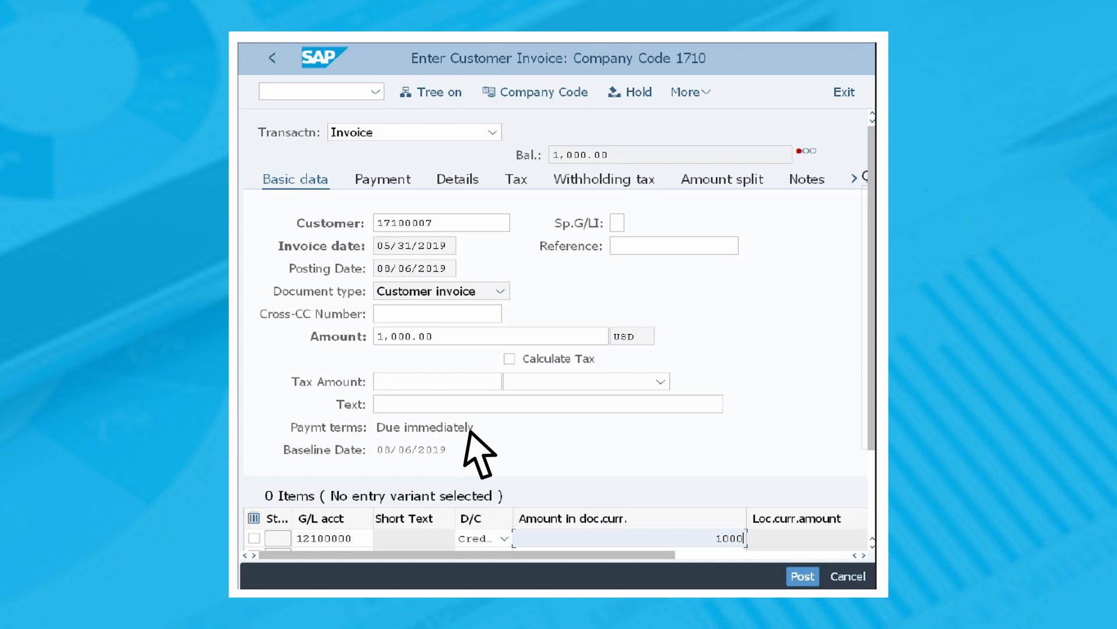
{"action": "mouse_move", "coordinate": [428, 477]}
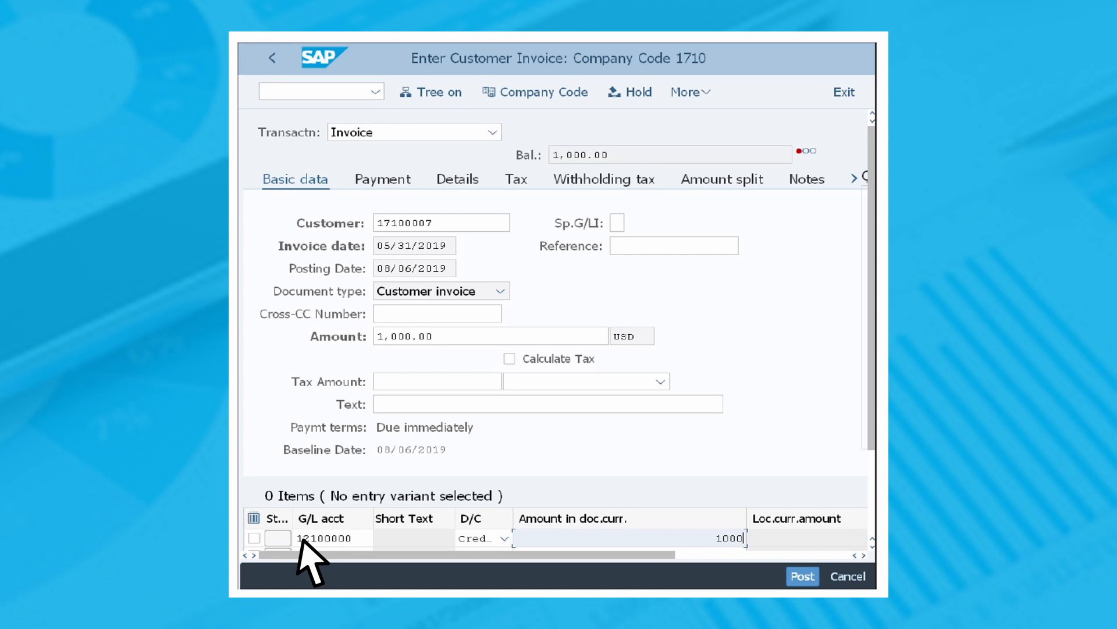
{"action": "left_click", "coordinate": [383, 178]}
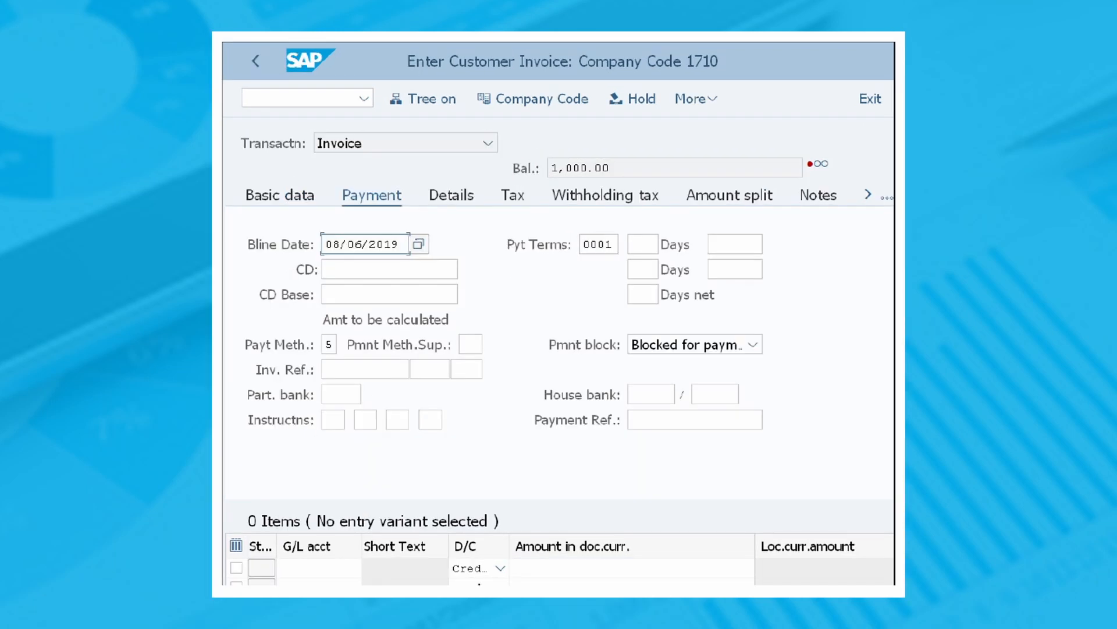